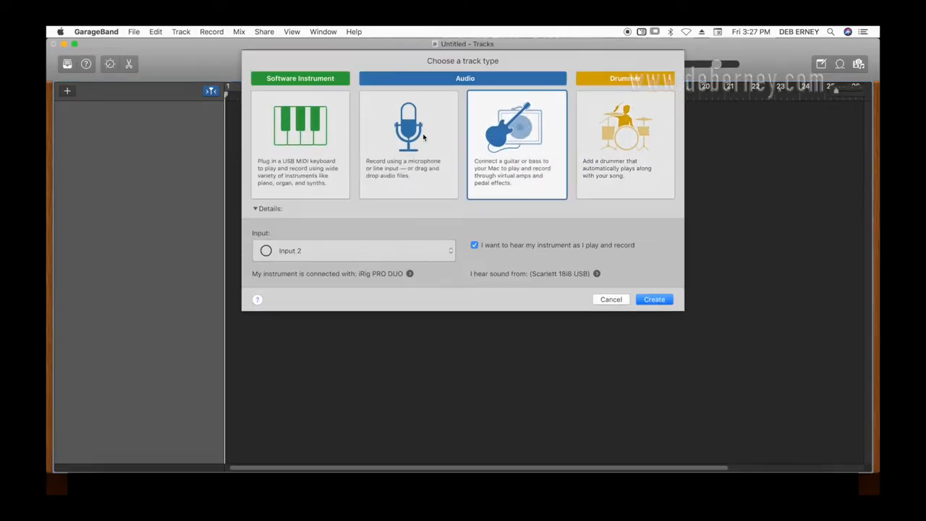
Create an Audio (microphone) track that records from Input 1.
click(354, 250)
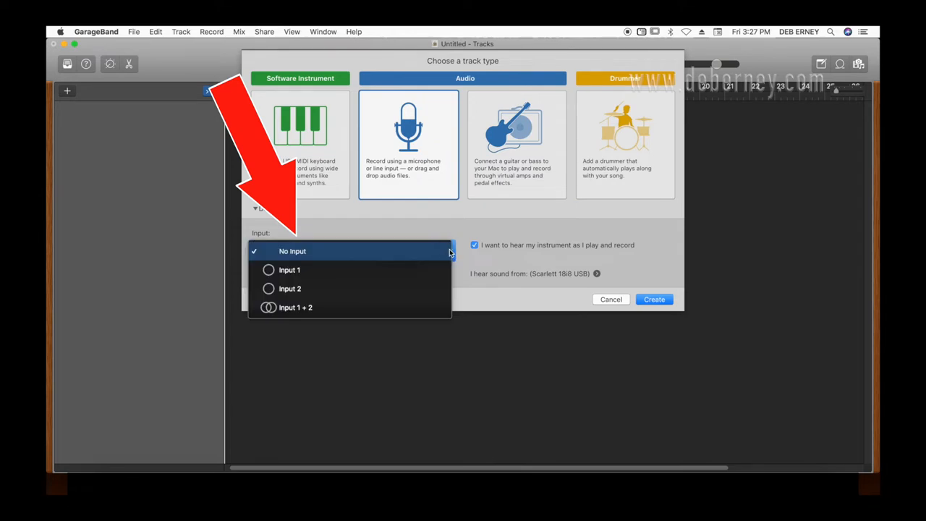
click(290, 271)
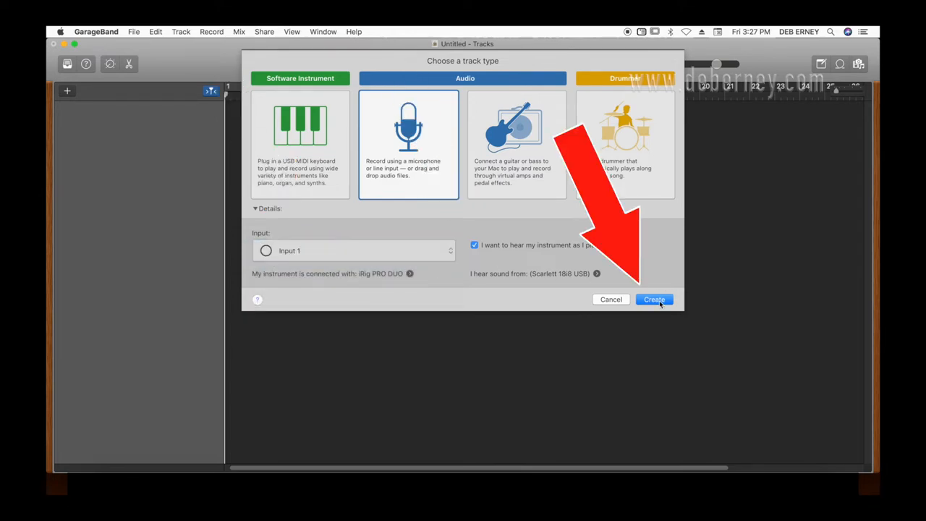
click(654, 300)
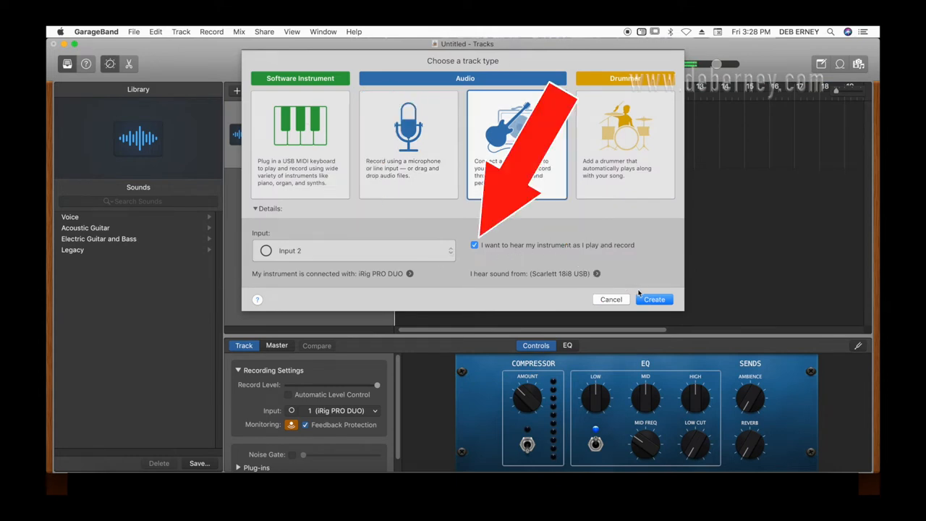
Create a guitar audio track on Input 2 with 'I want to hear my instrument' enabled.
click(653, 298)
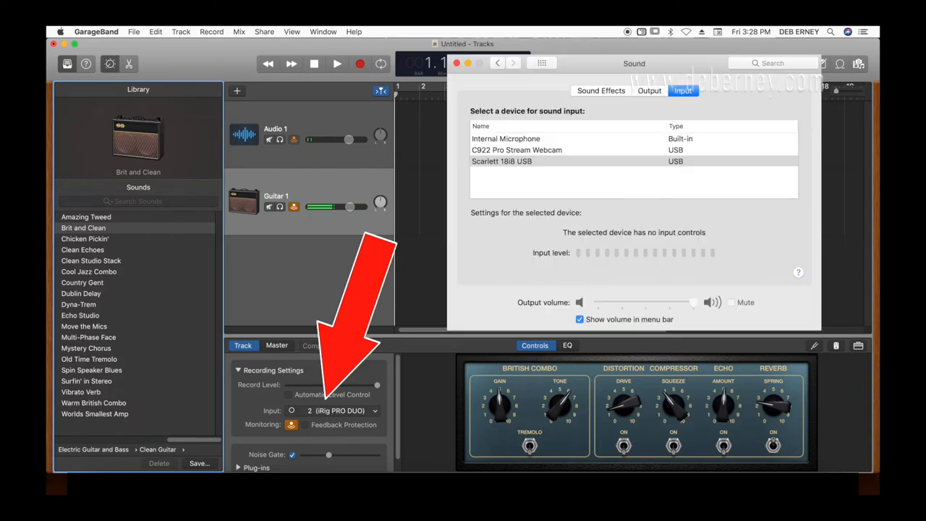
click(457, 64)
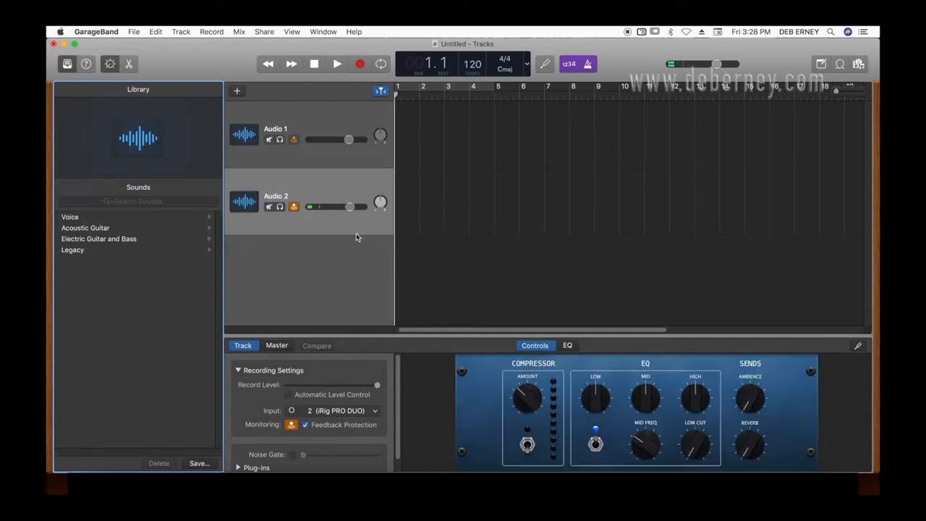
Enable the Record Enable button in the track headers via Configure Track Header.
click(237, 90)
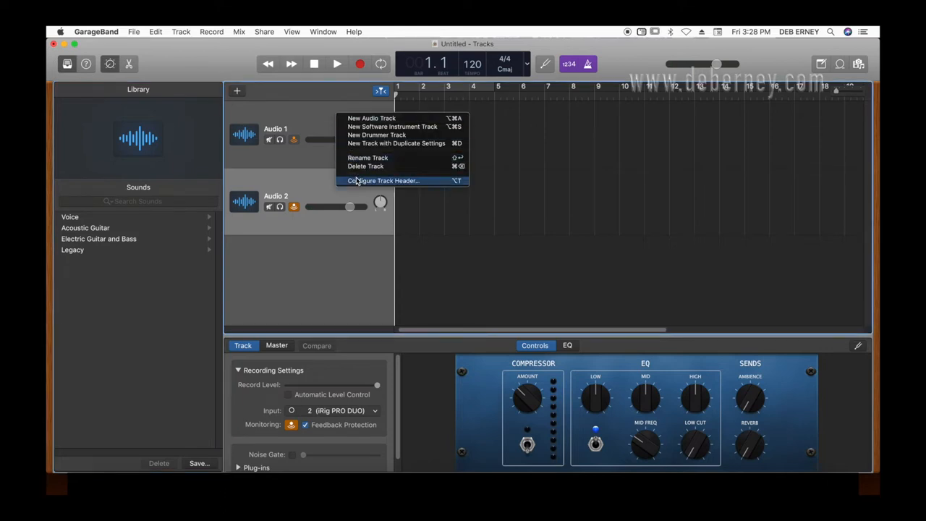
click(382, 179)
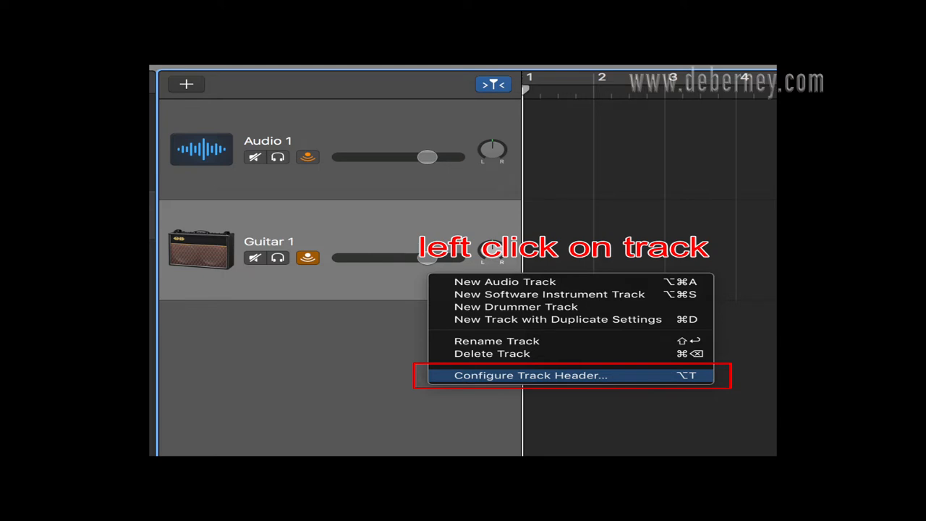
click(529, 375)
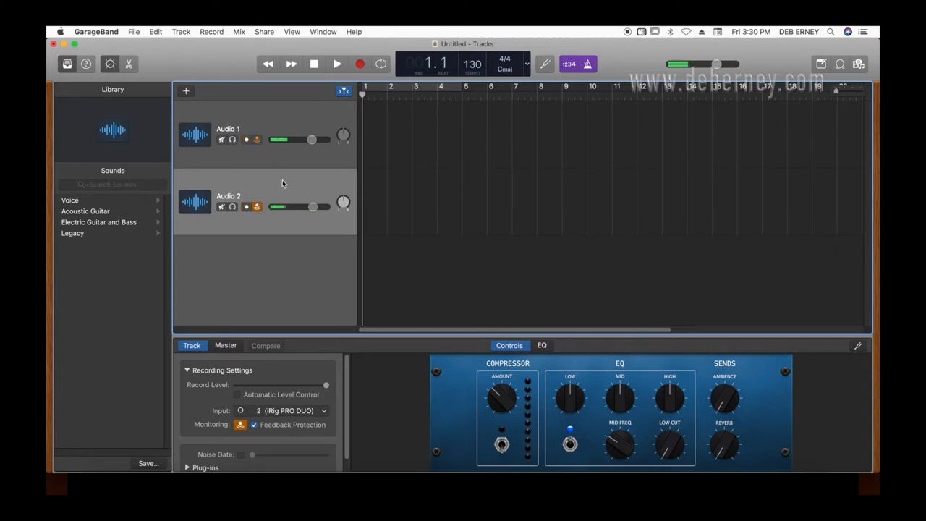
Arm Audio 1 and Audio 2, record a take of about twelve bars on both, then stop.
click(359, 64)
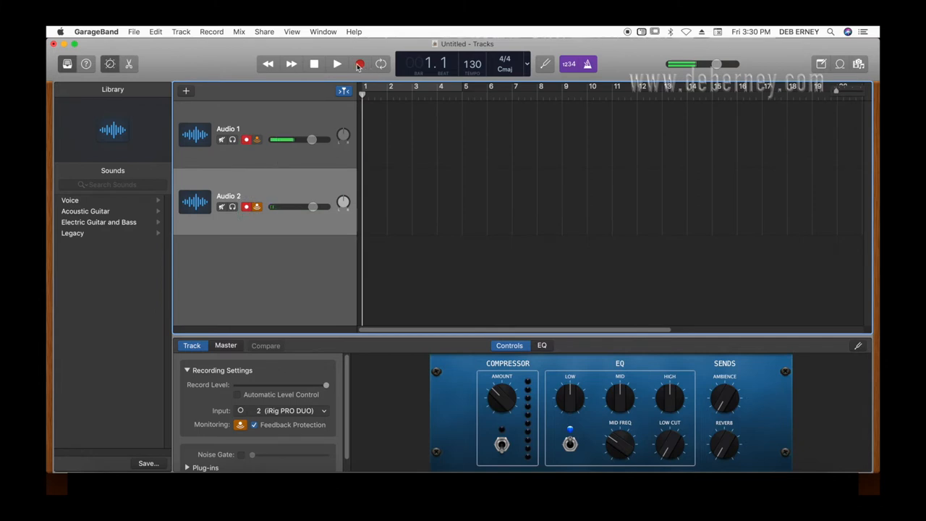
click(336, 63)
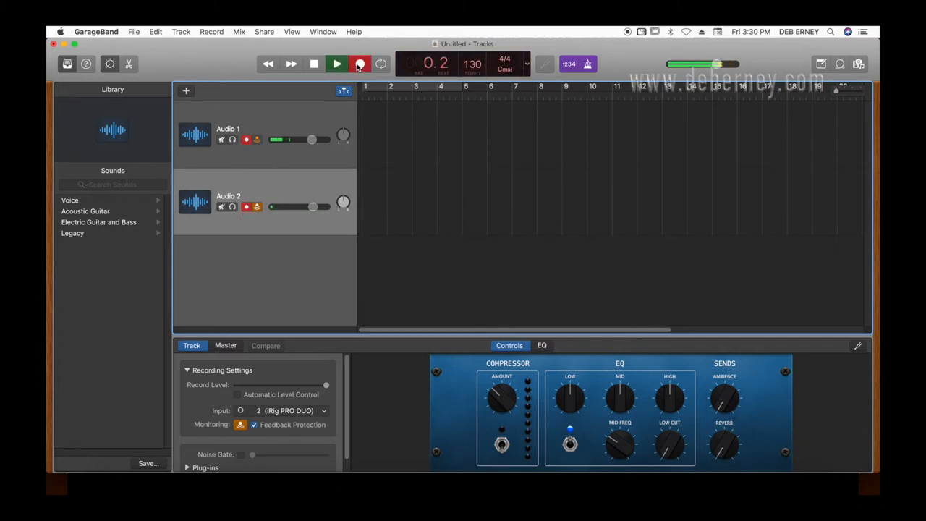
click(335, 64)
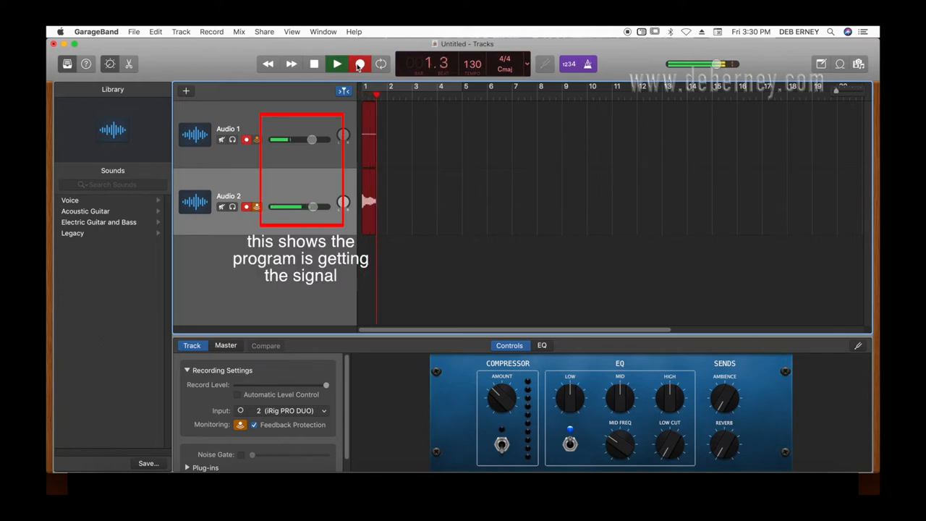
click(359, 64)
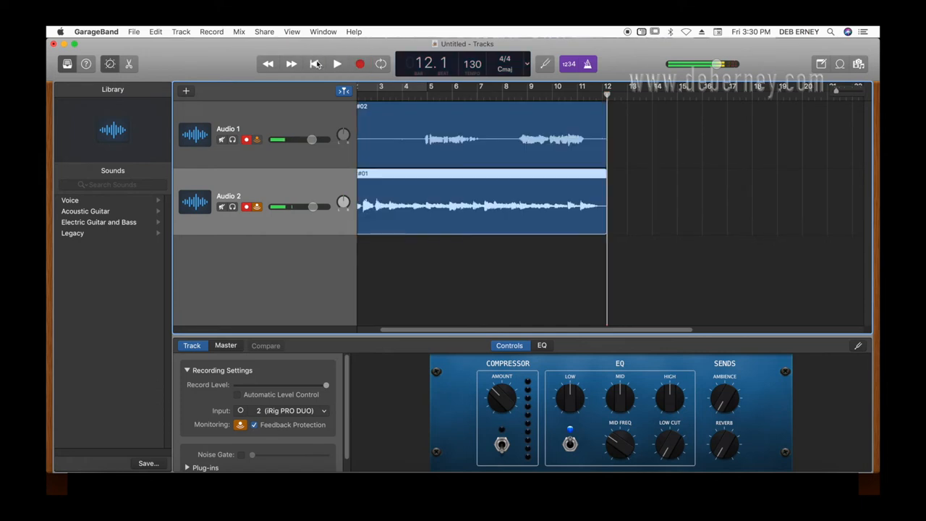
Play the two recorded regions from the beginning and stop near bar eleven.
click(338, 63)
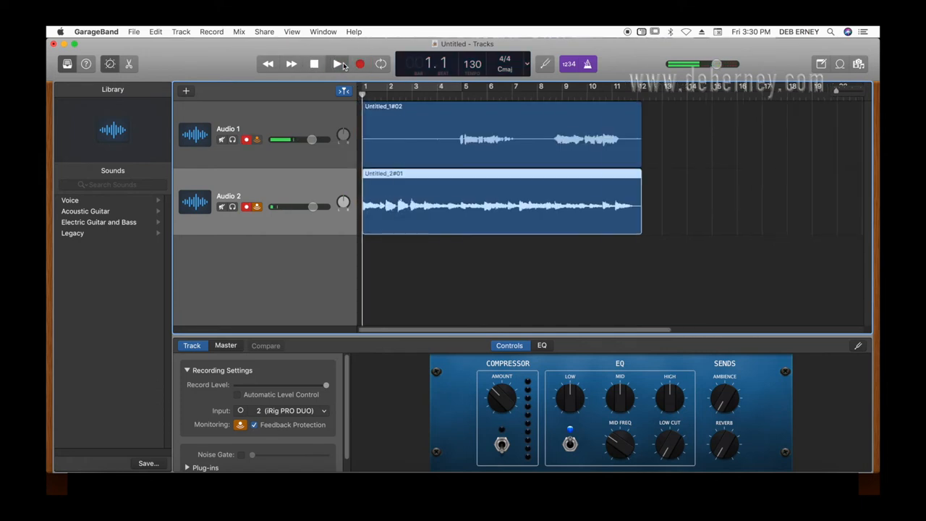
click(337, 63)
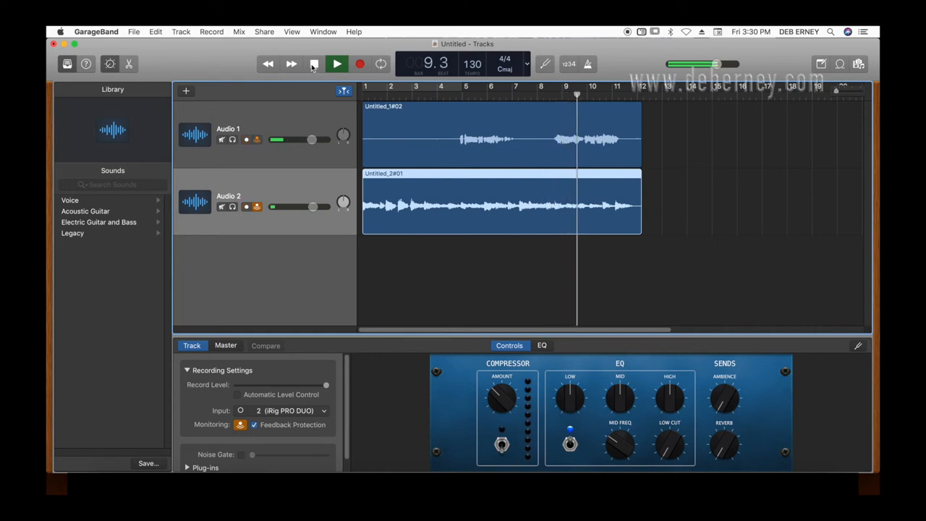
click(336, 64)
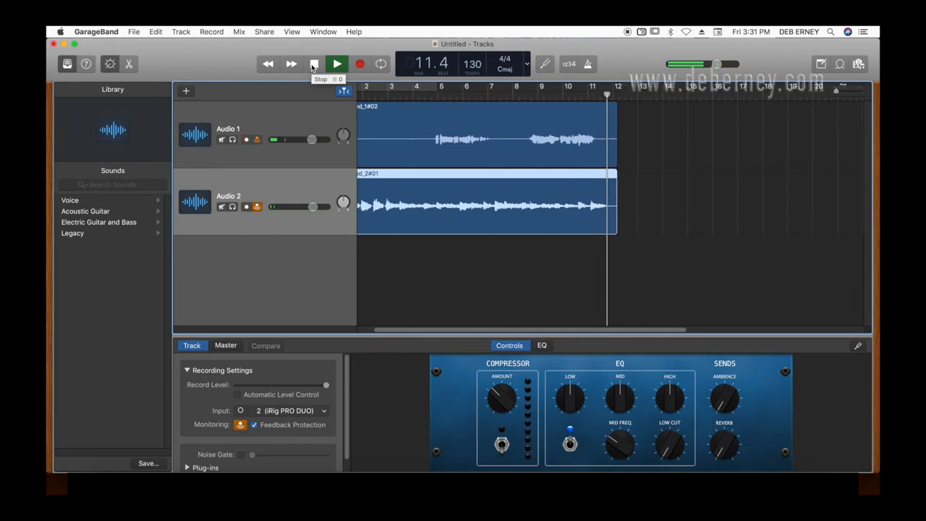
click(336, 63)
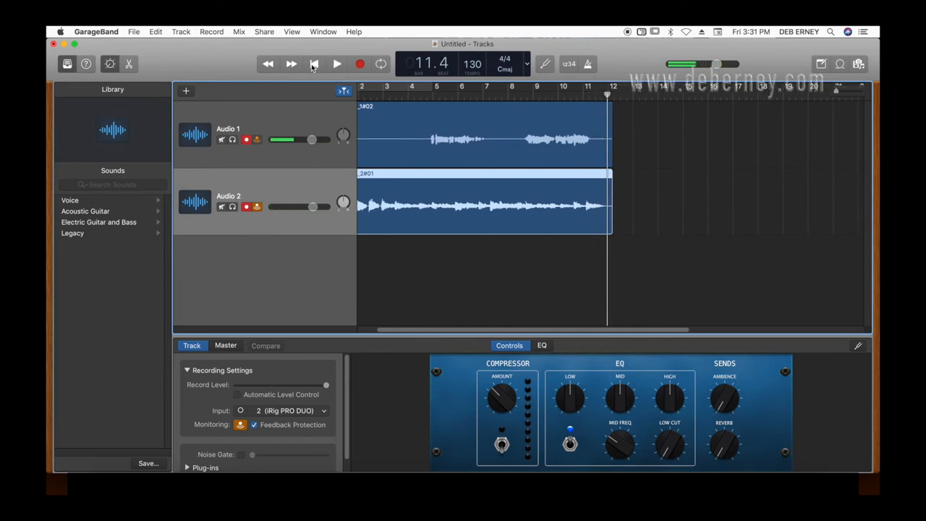